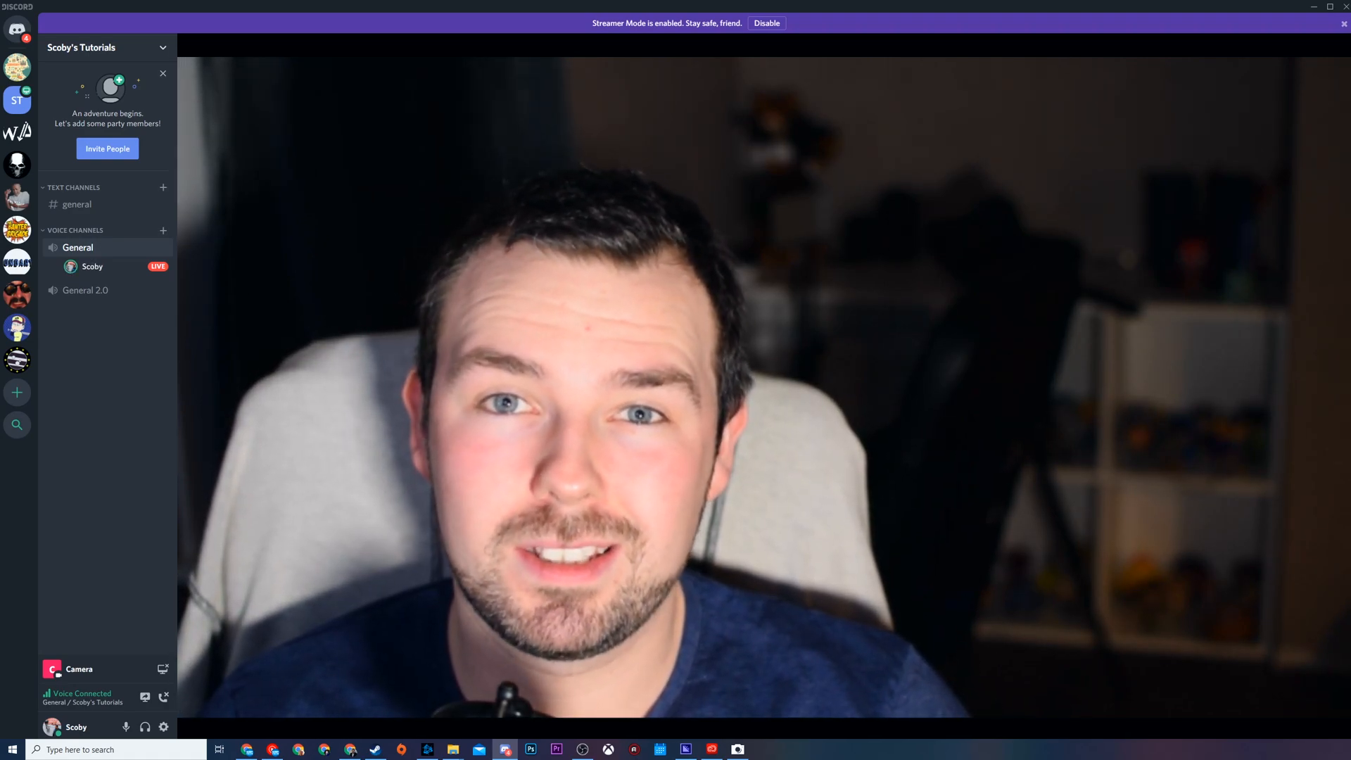
Disconnect from the General voice channel, ending the camera stream.
click(77, 204)
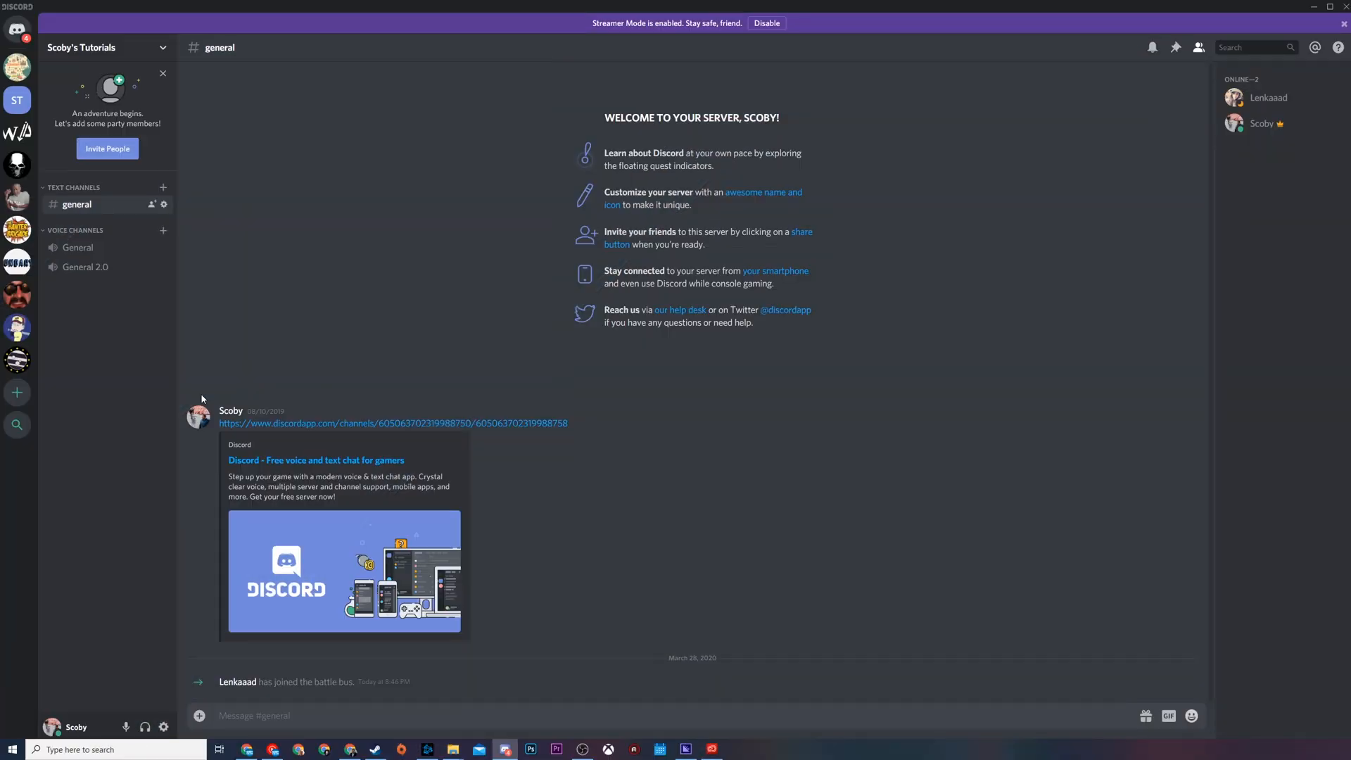
mouse_move(449, 420)
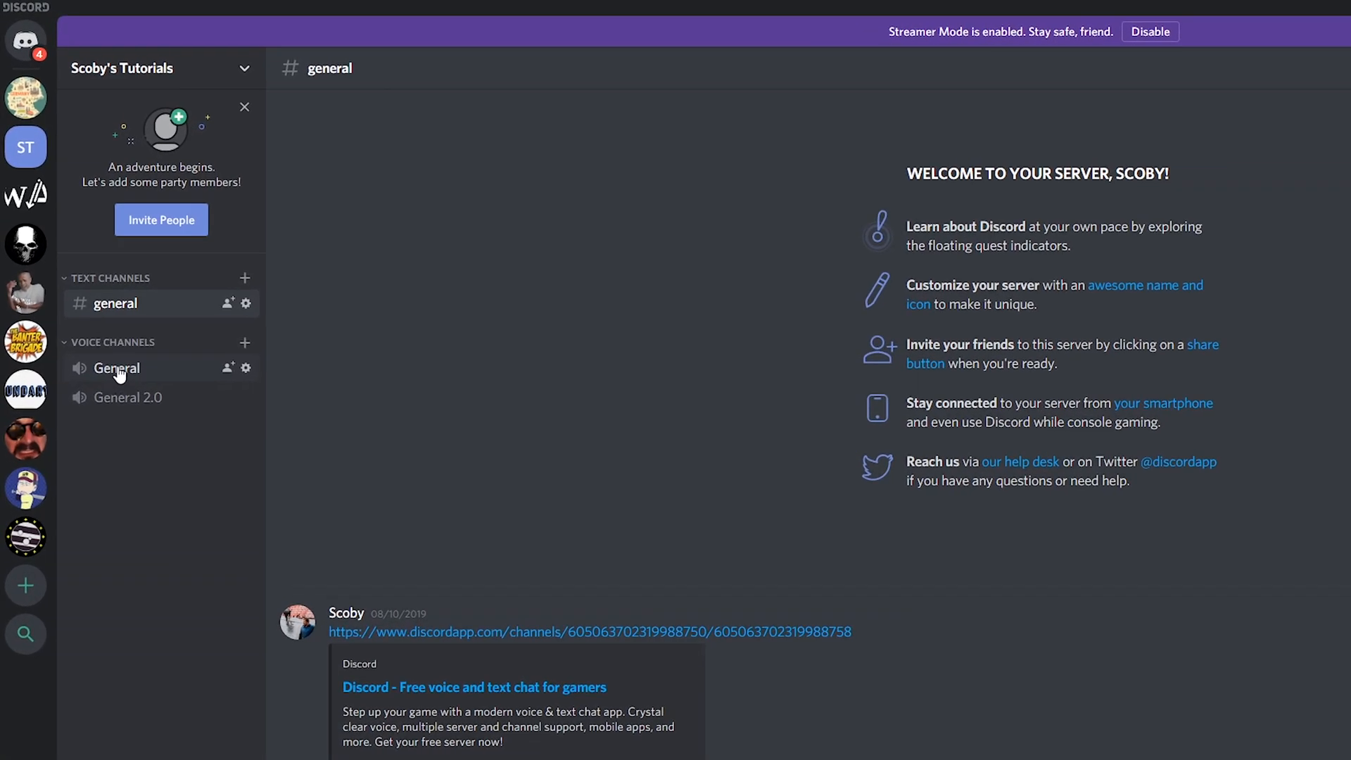
Reconnect to the General voice channel without video.
click(116, 367)
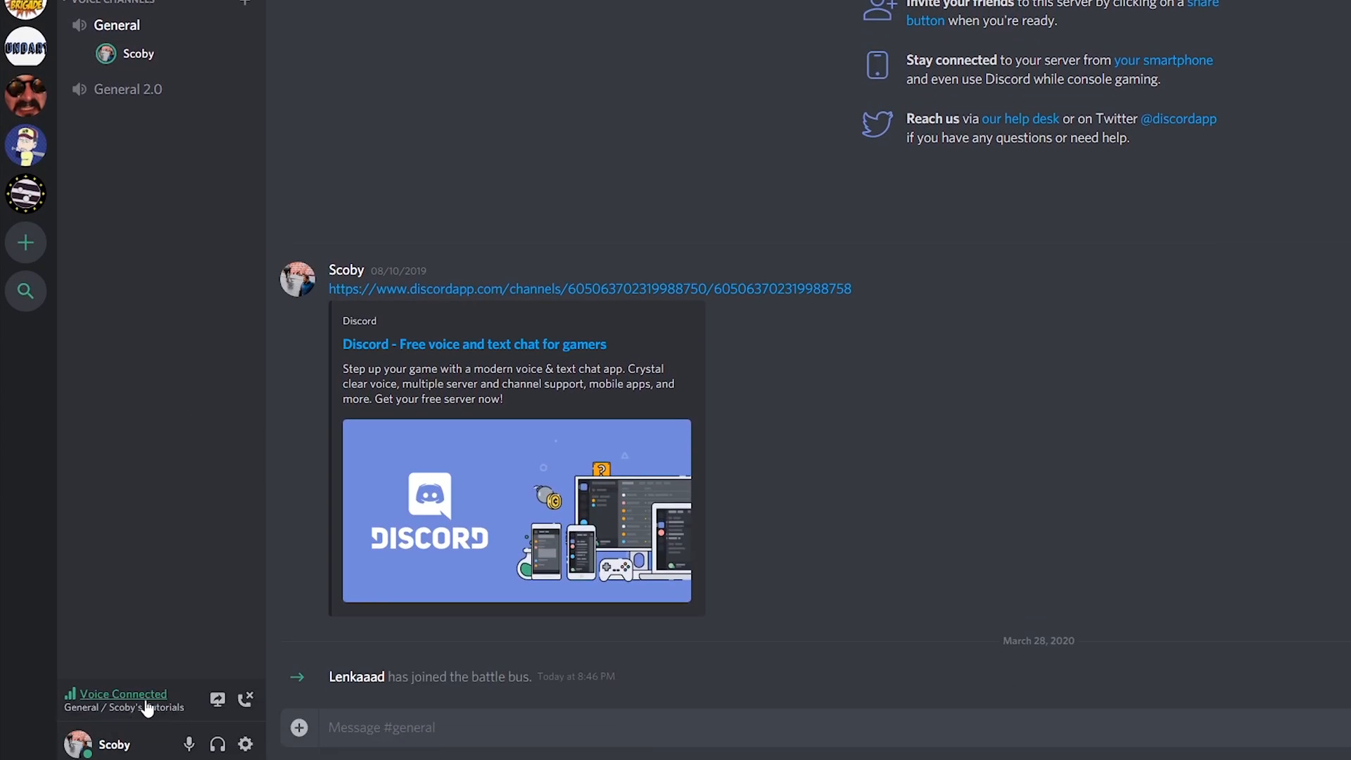
mouse_move(217, 699)
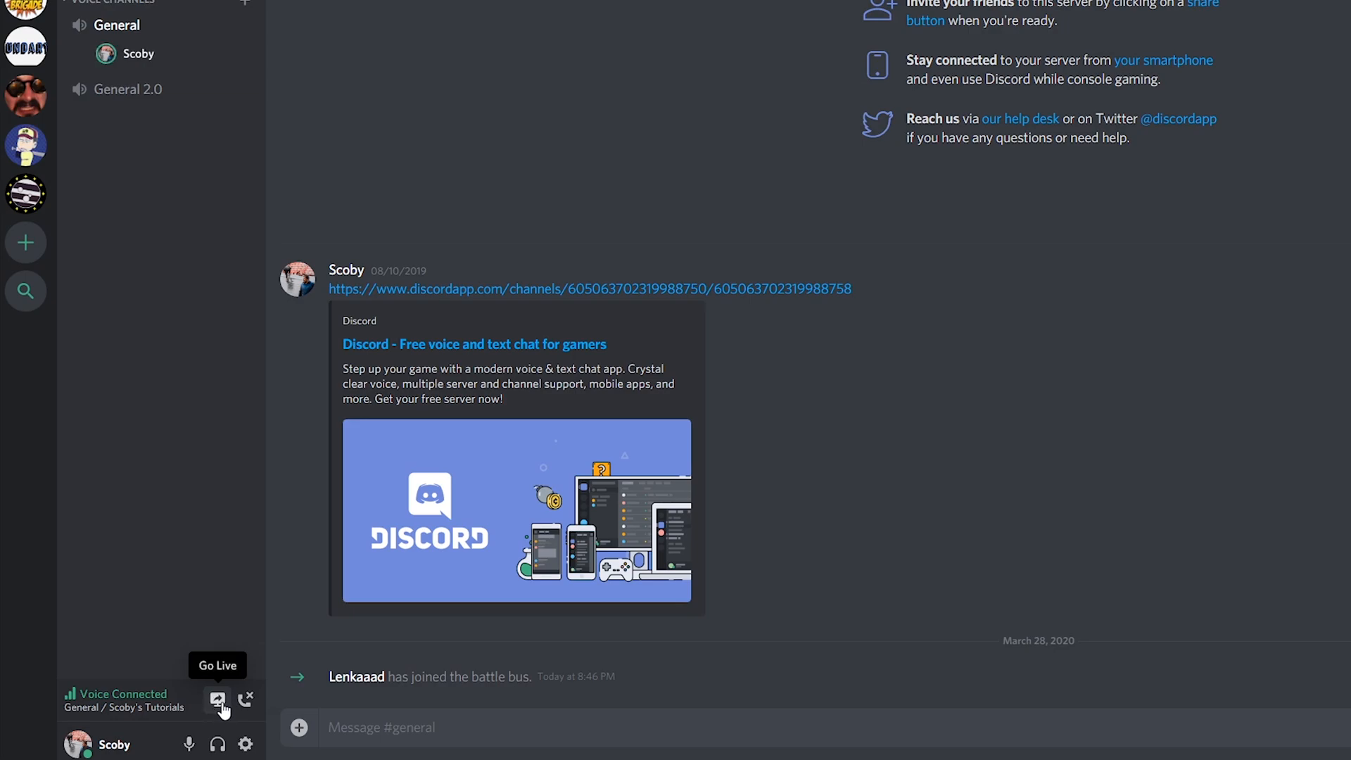
Start a Go Live stream sharing the OBS application window.
click(217, 700)
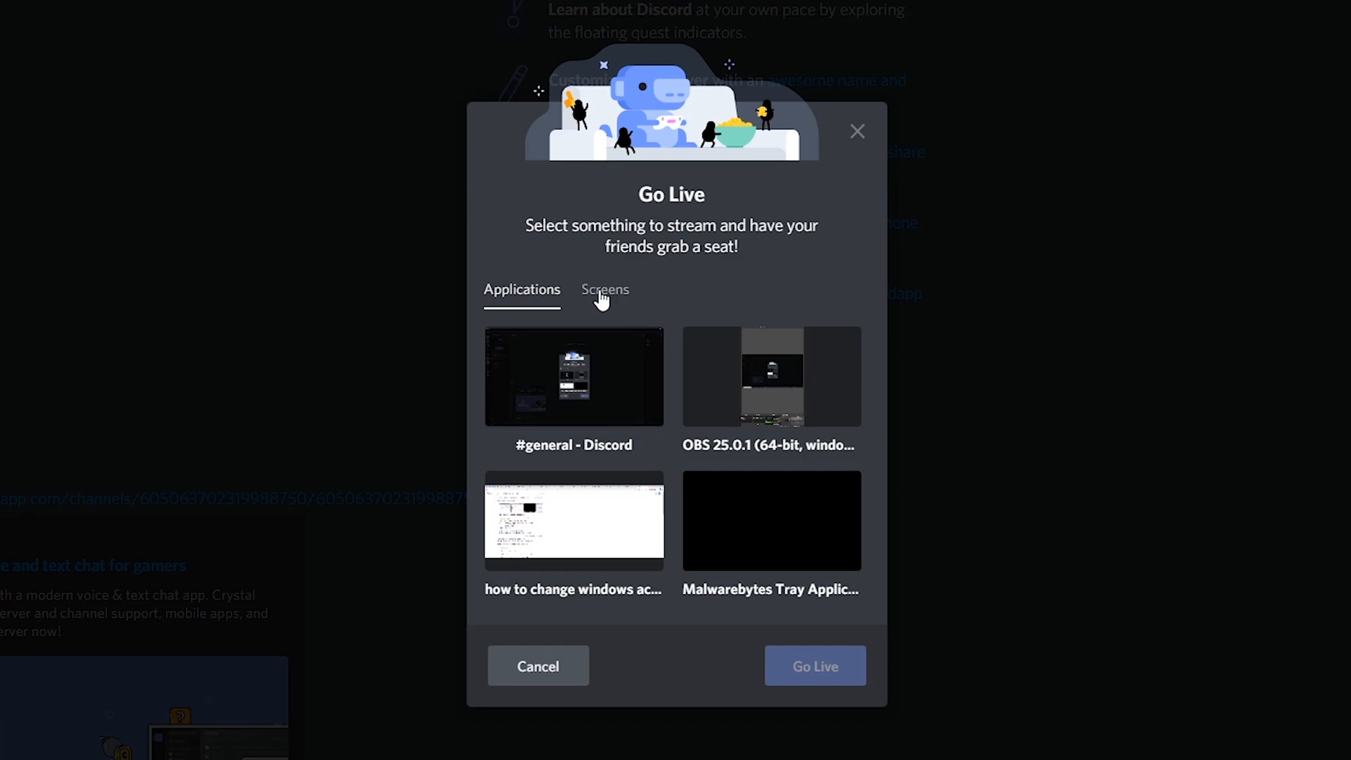
mouse_move(609, 305)
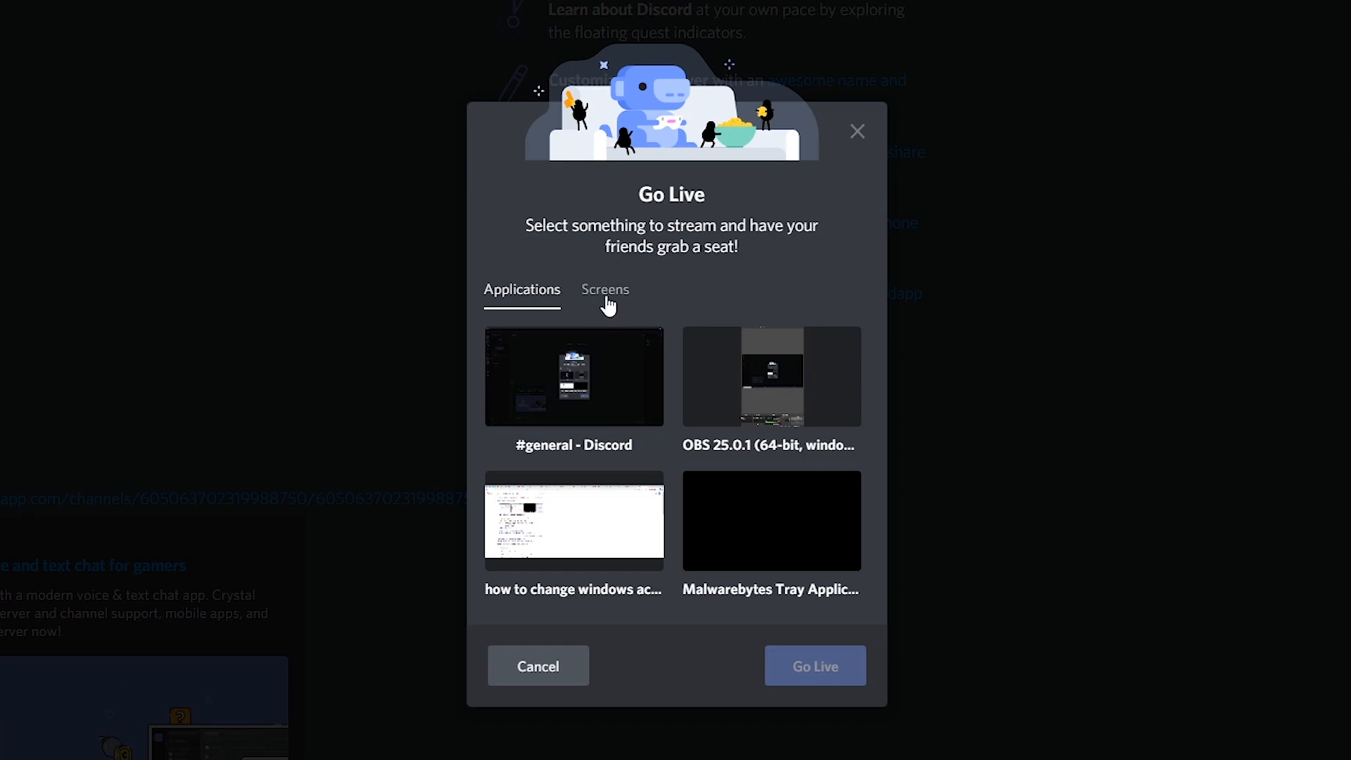
click(605, 289)
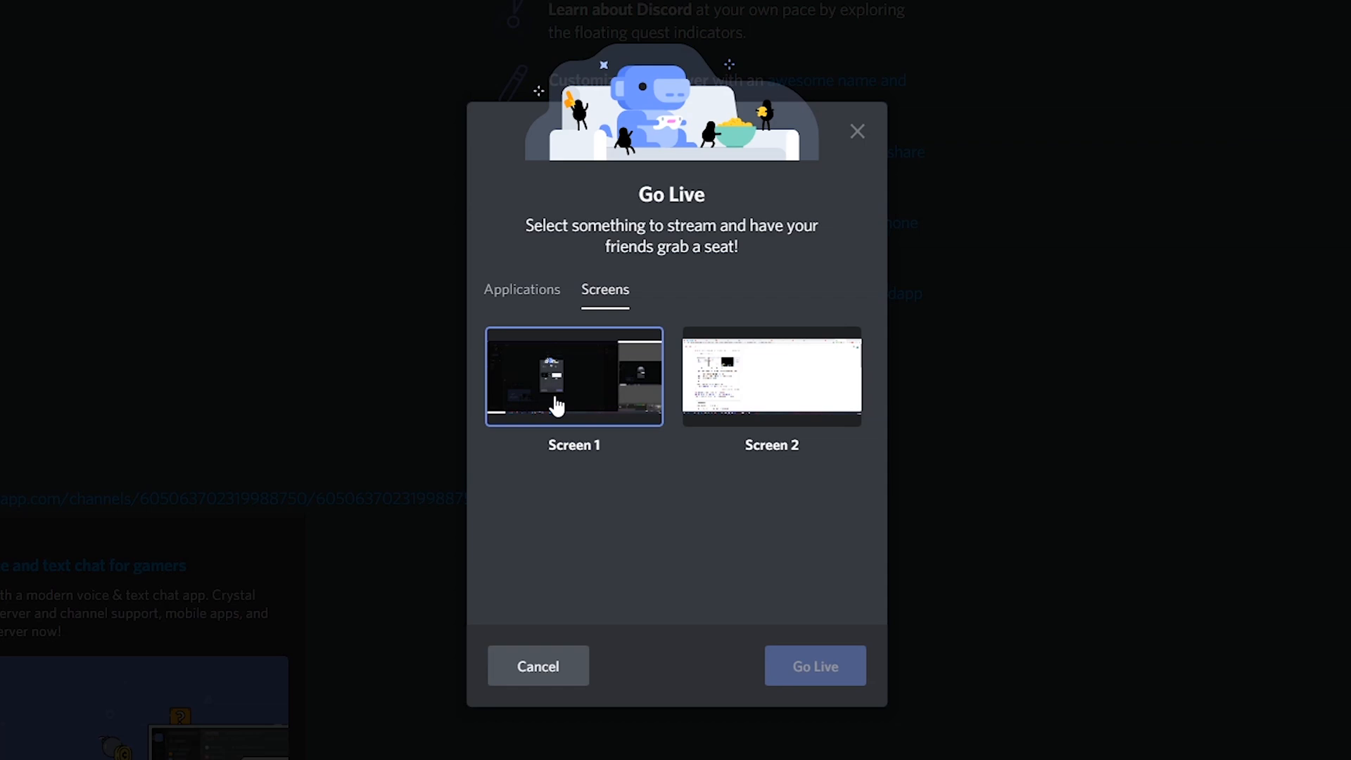
mouse_move(581, 383)
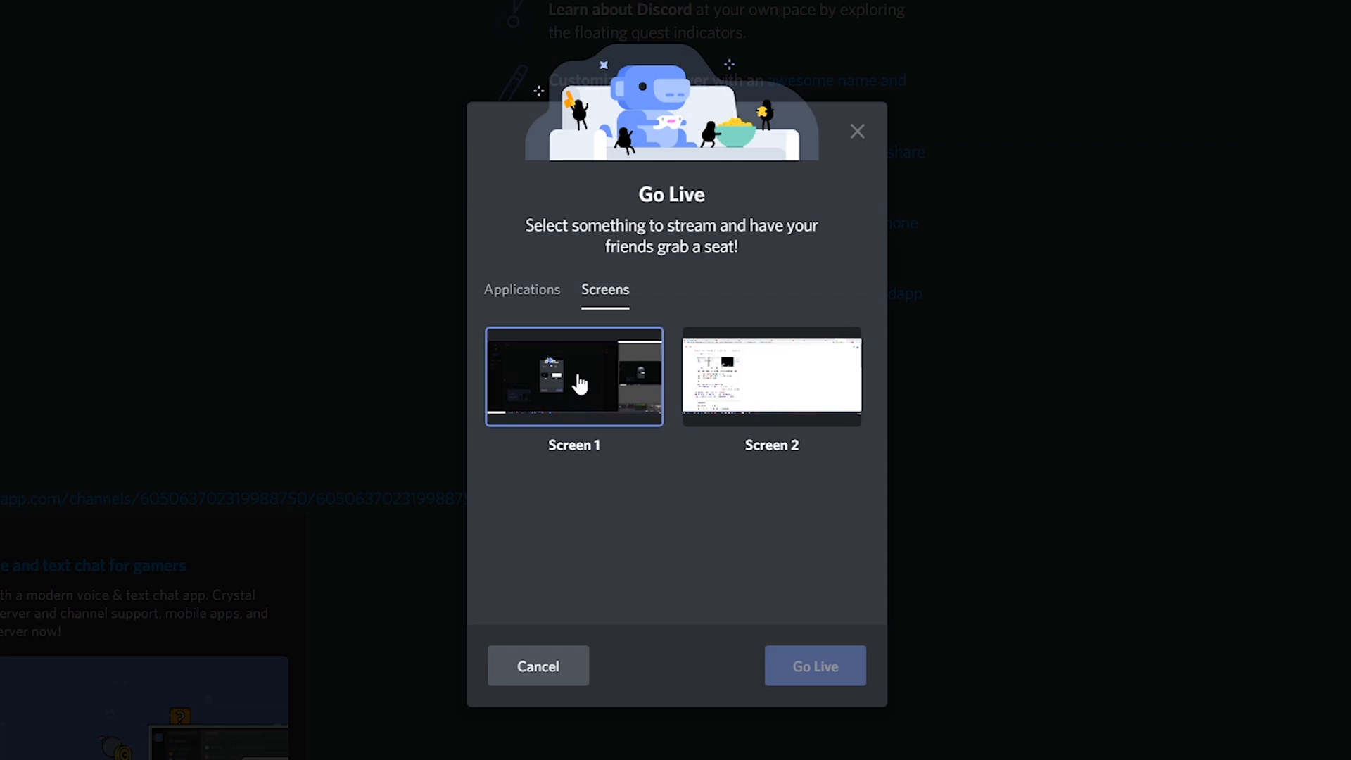
click(521, 290)
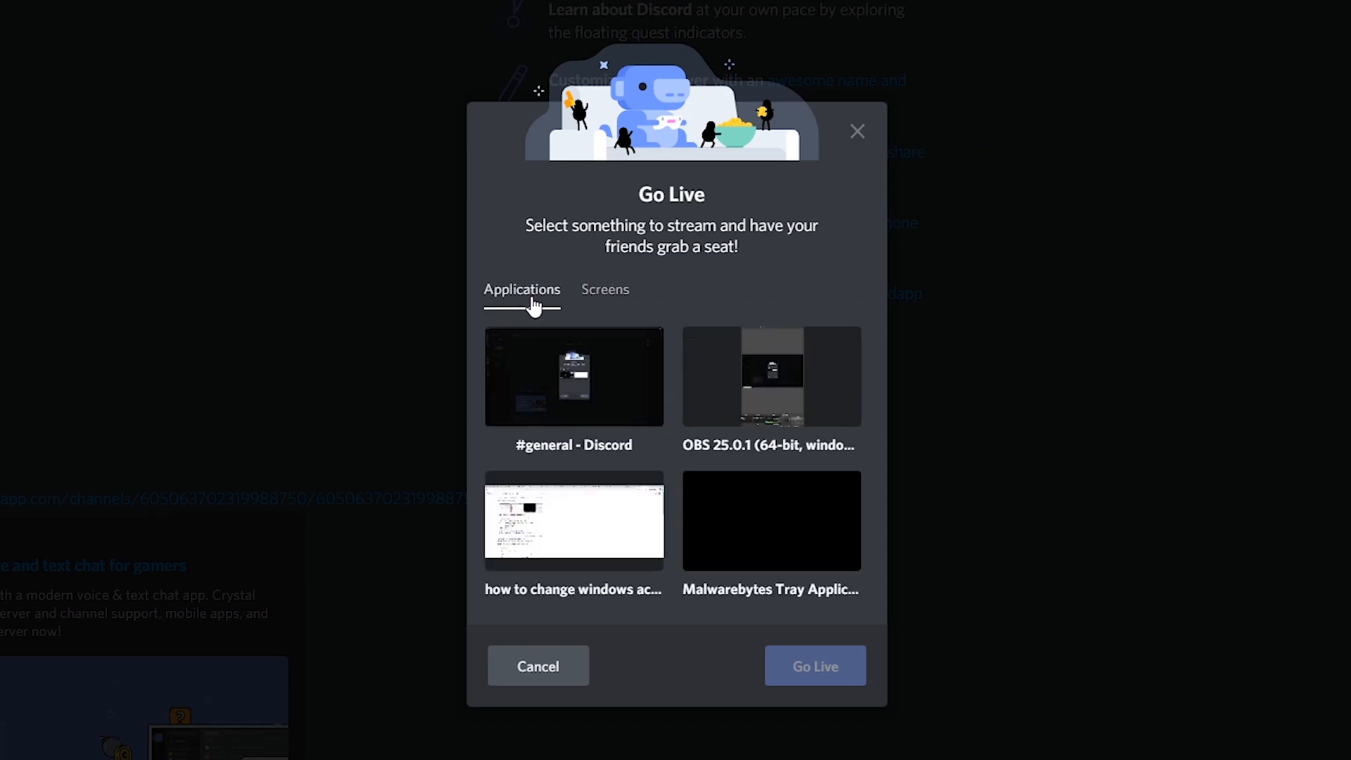
click(770, 376)
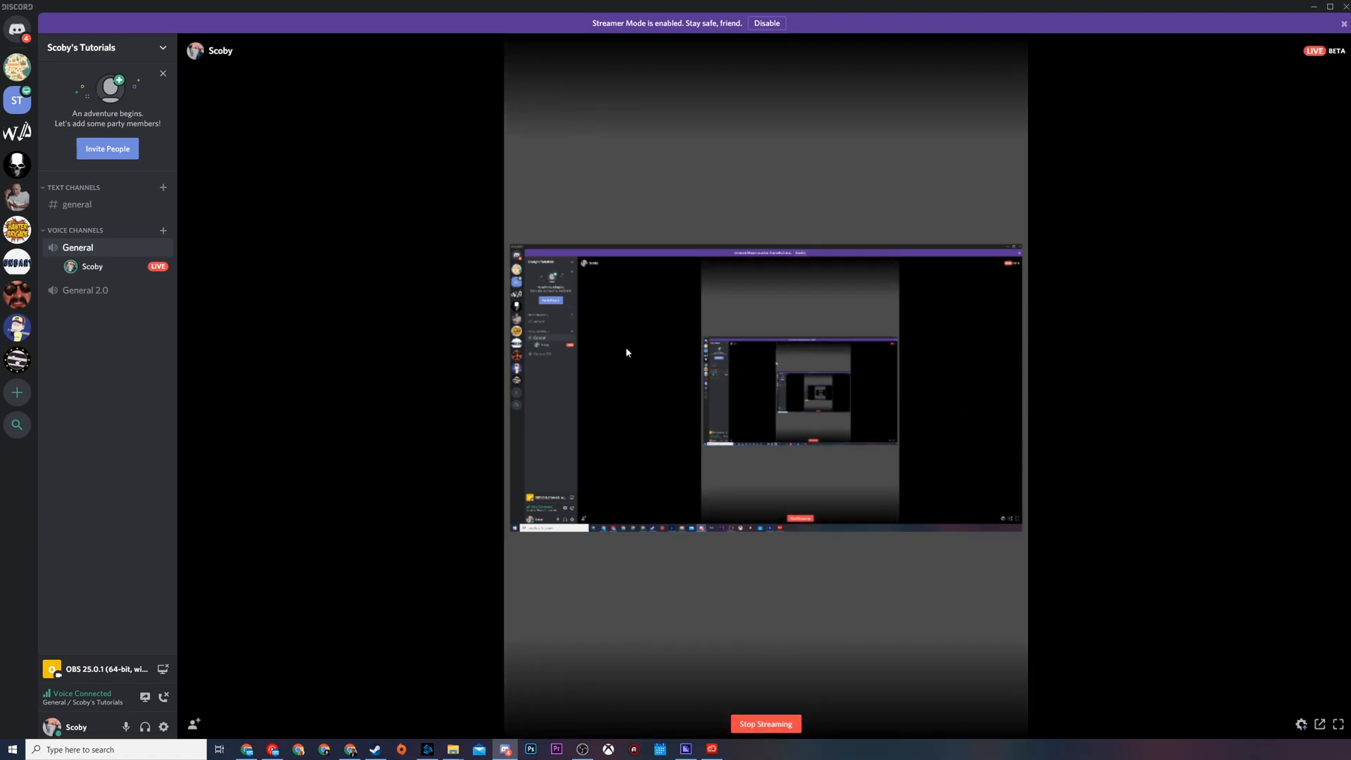
mouse_move(535, 228)
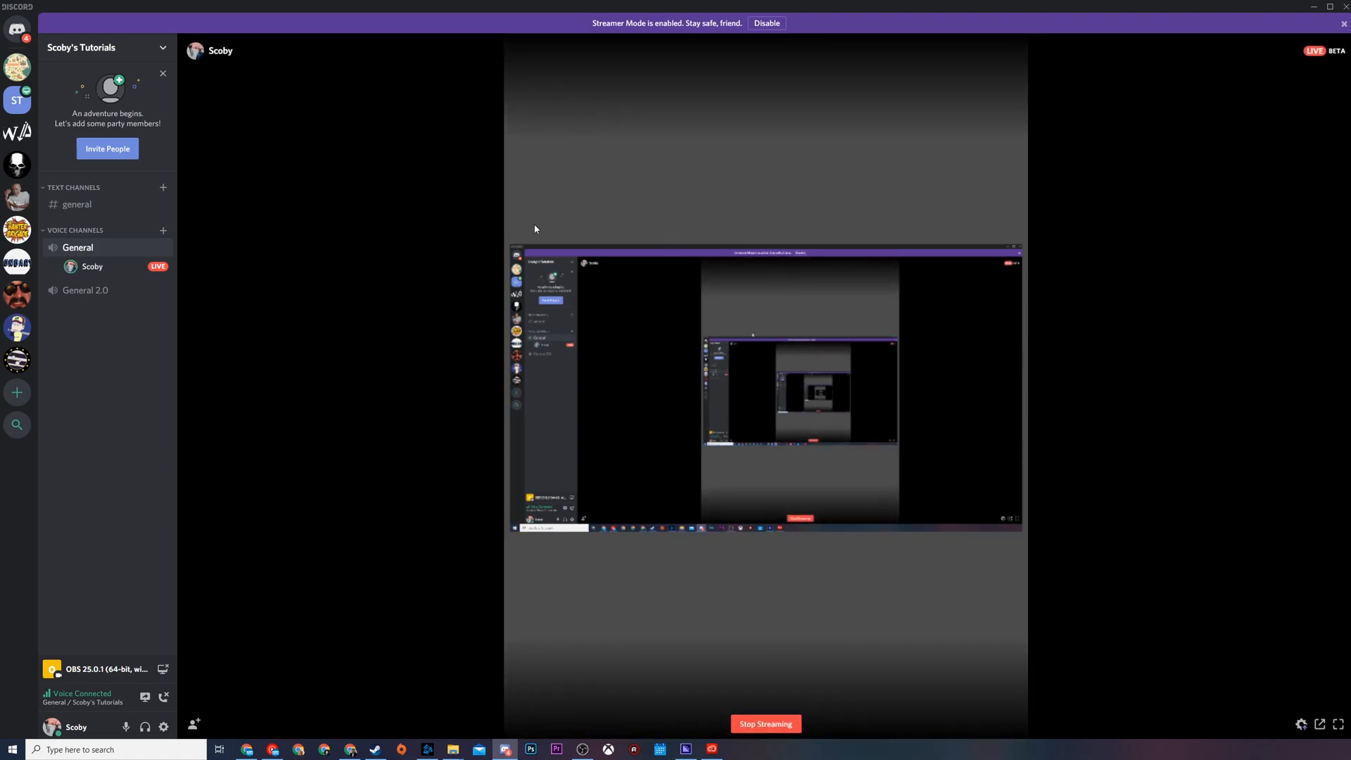
mouse_move(93, 266)
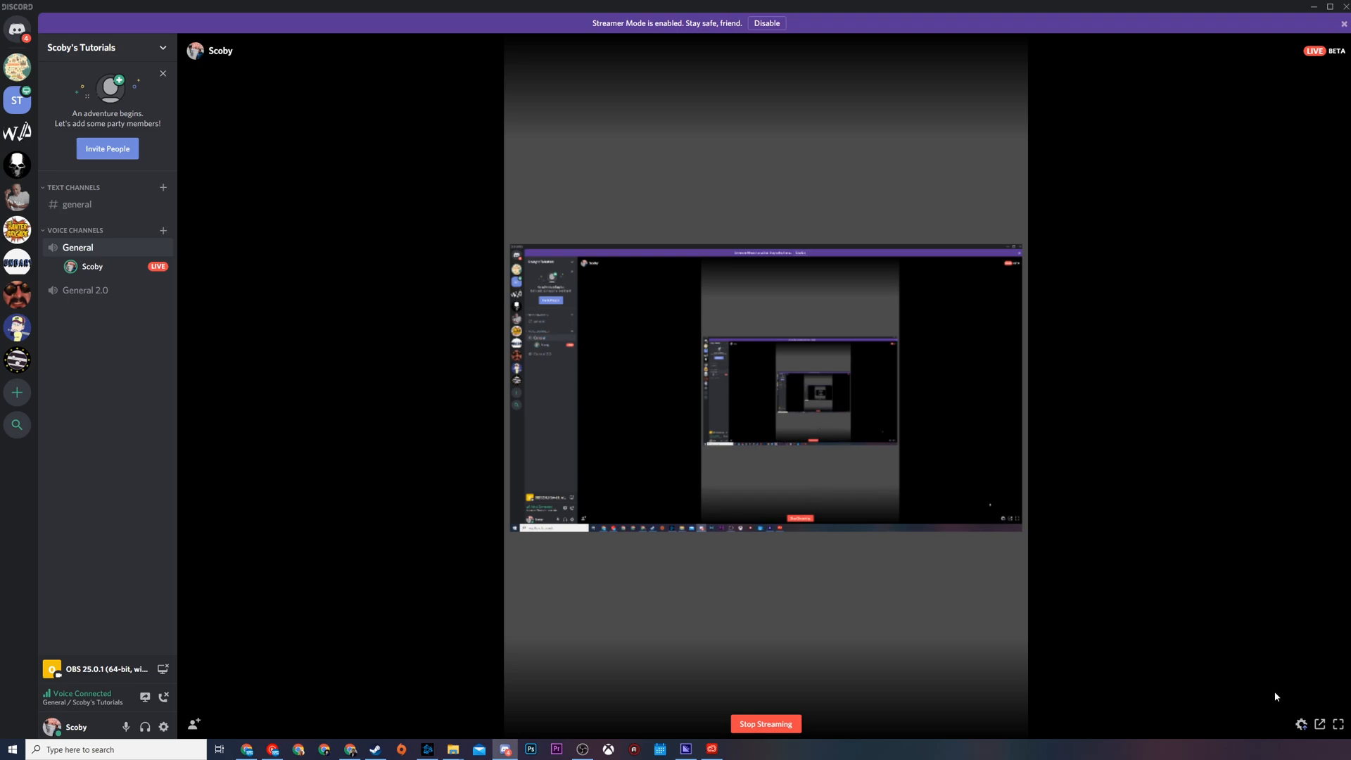
click(1302, 724)
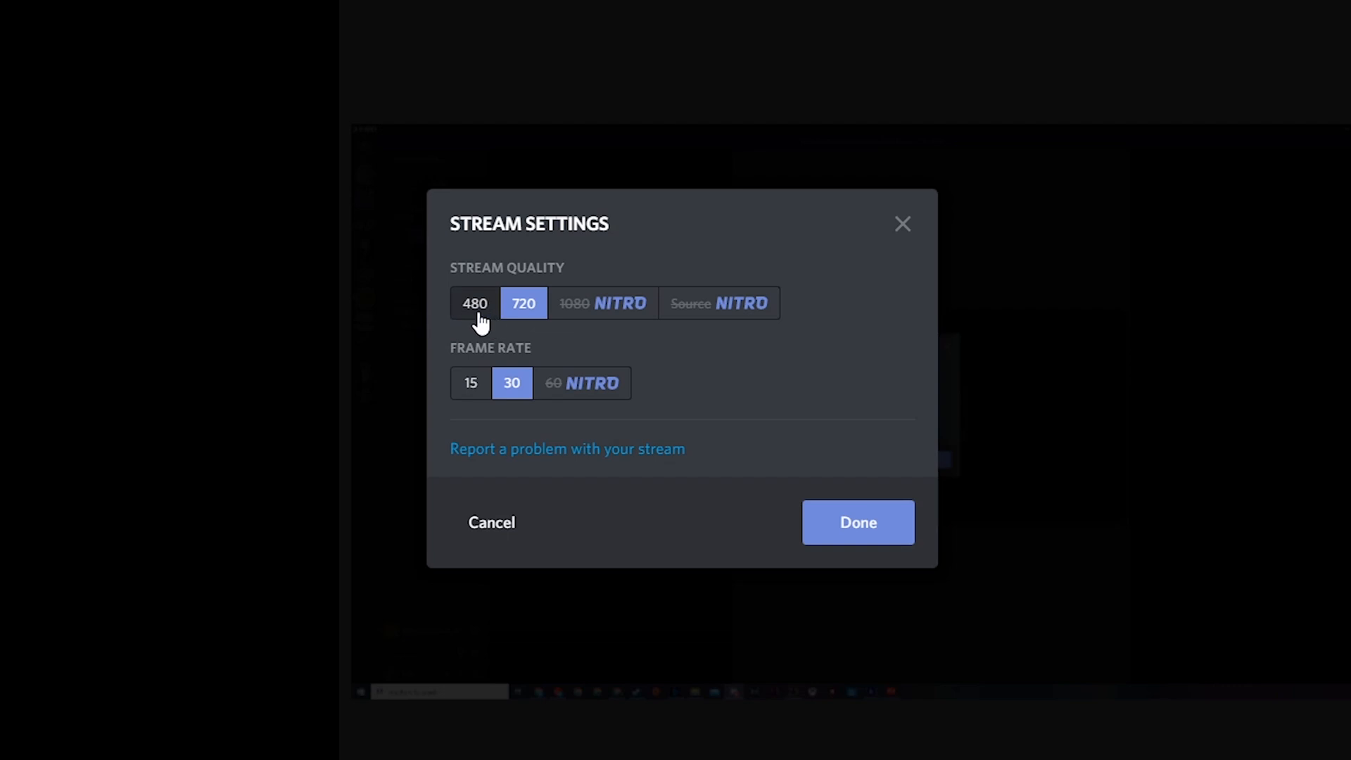
mouse_move(613, 304)
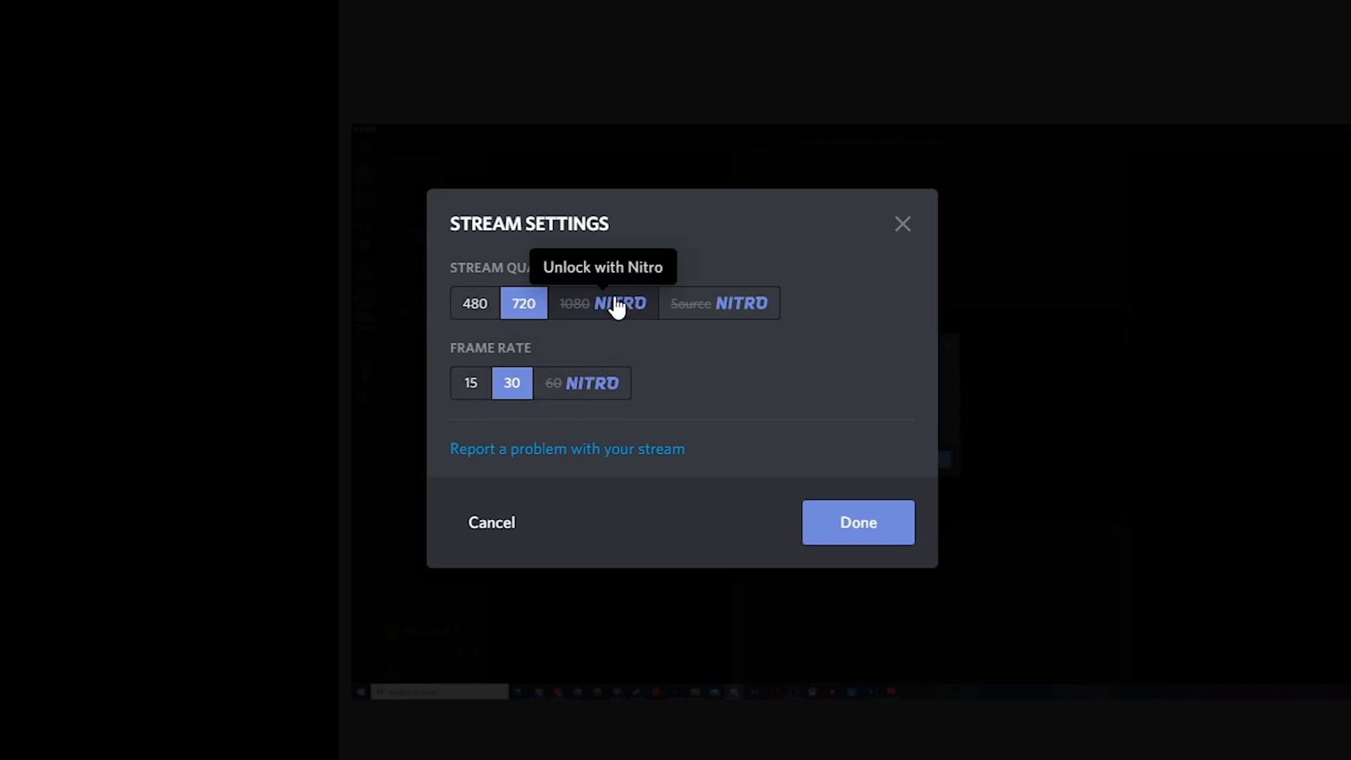
mouse_move(743, 314)
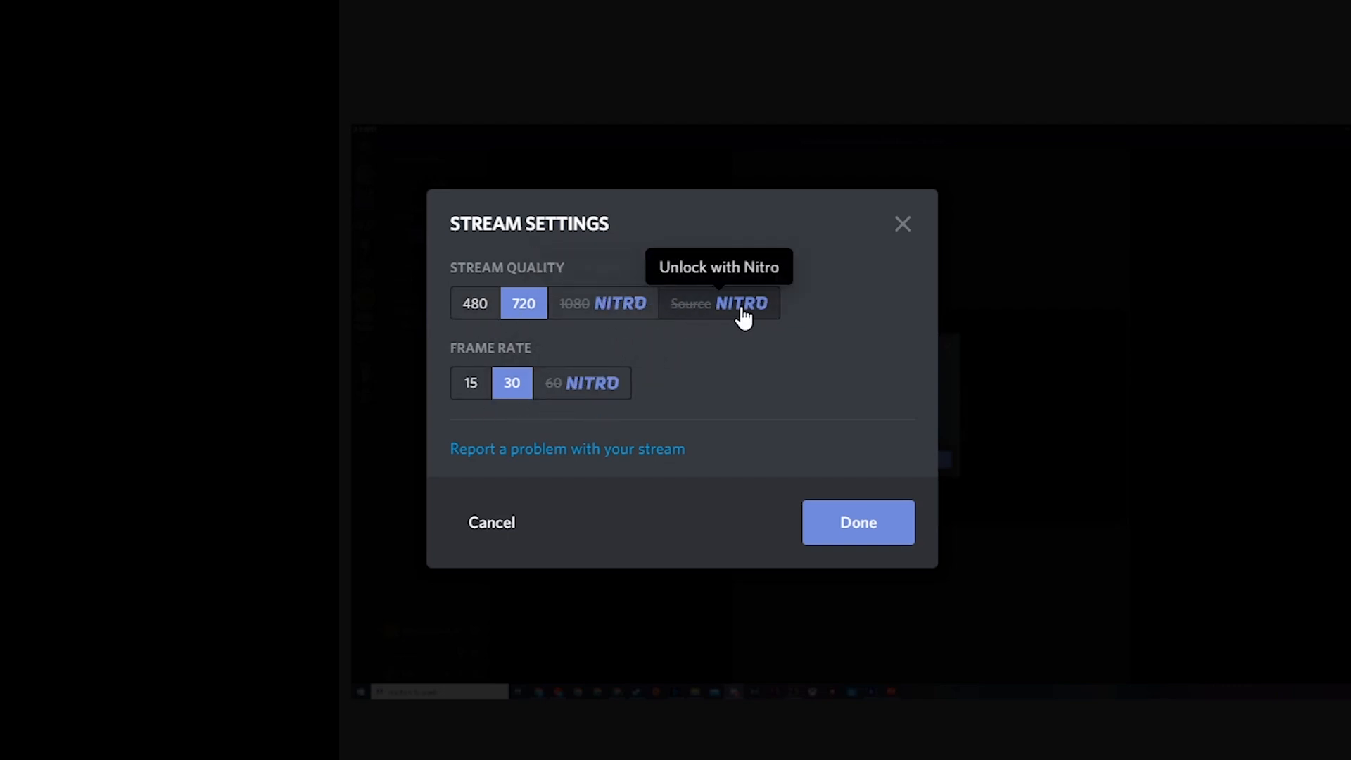
mouse_move(719, 324)
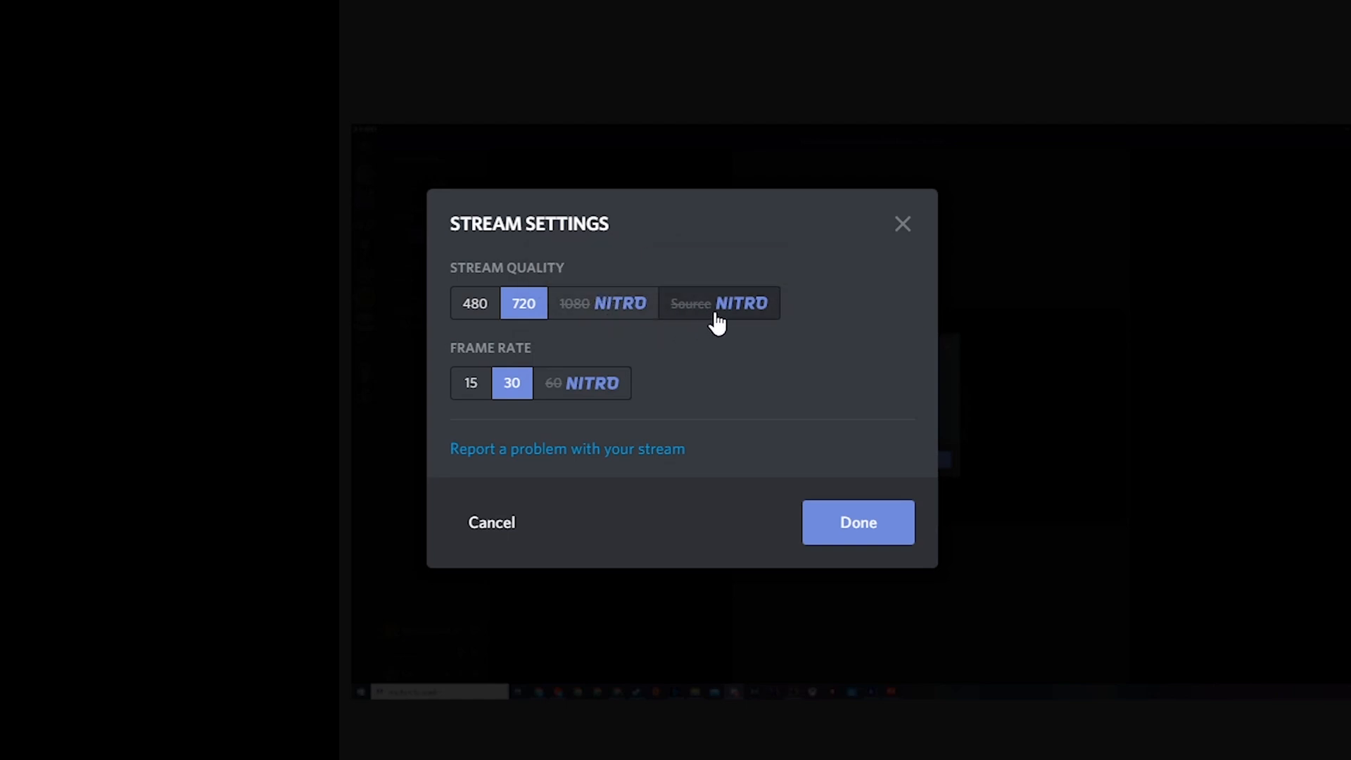
mouse_move(917, 515)
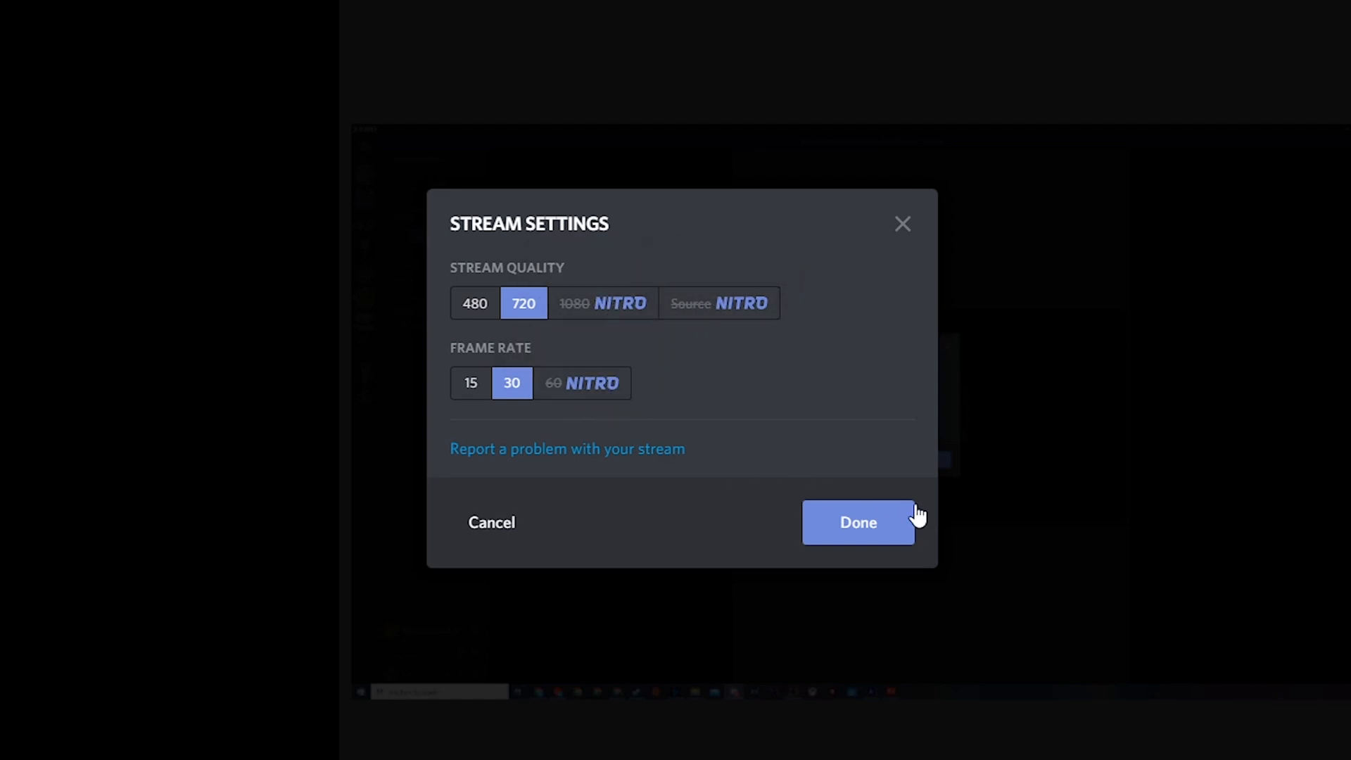
click(857, 522)
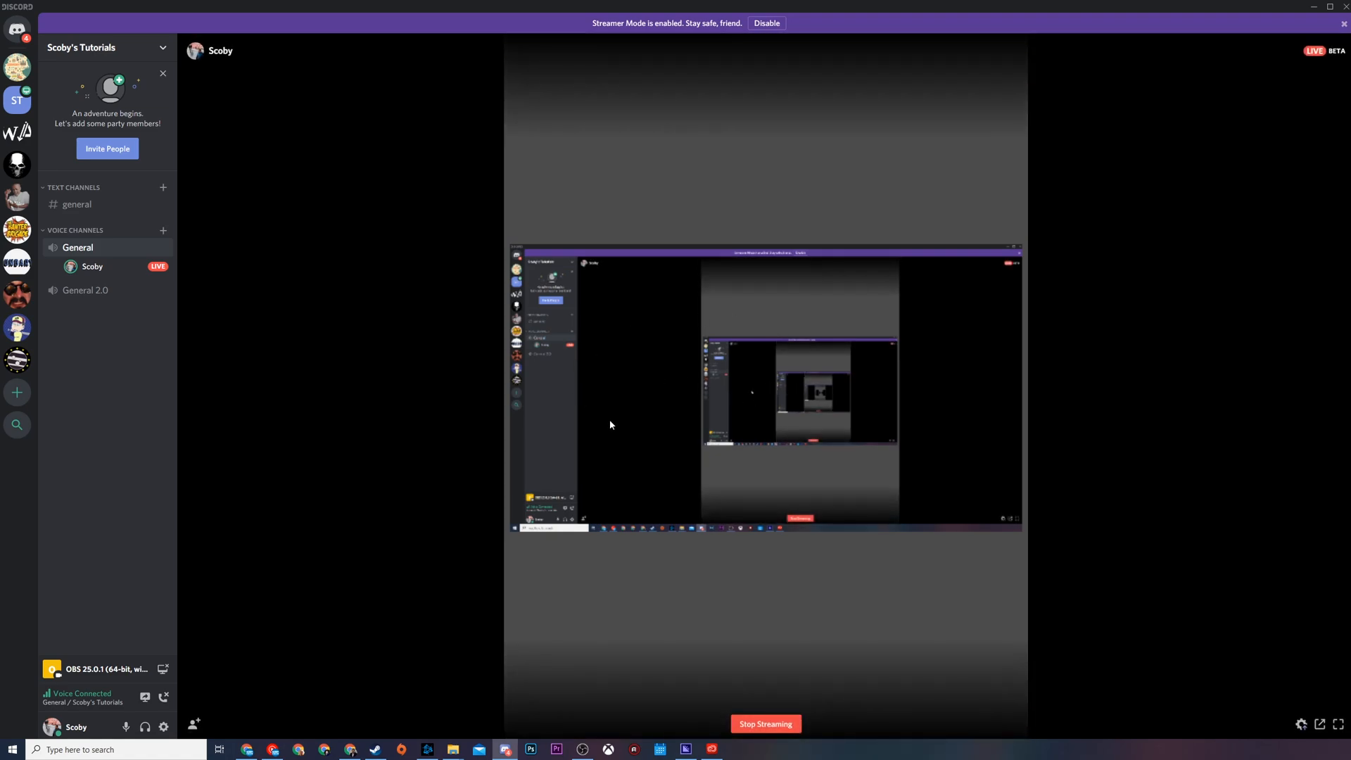
mouse_move(608, 601)
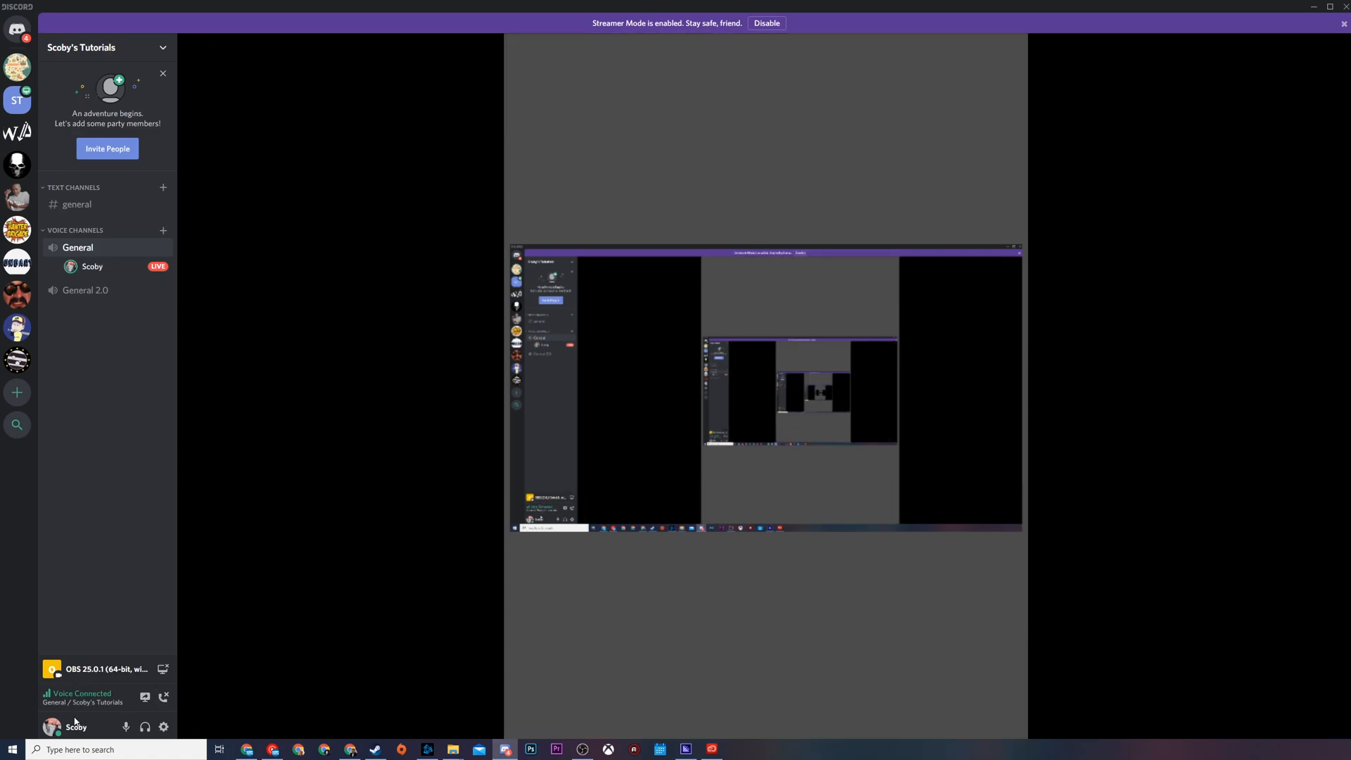
mouse_move(163, 670)
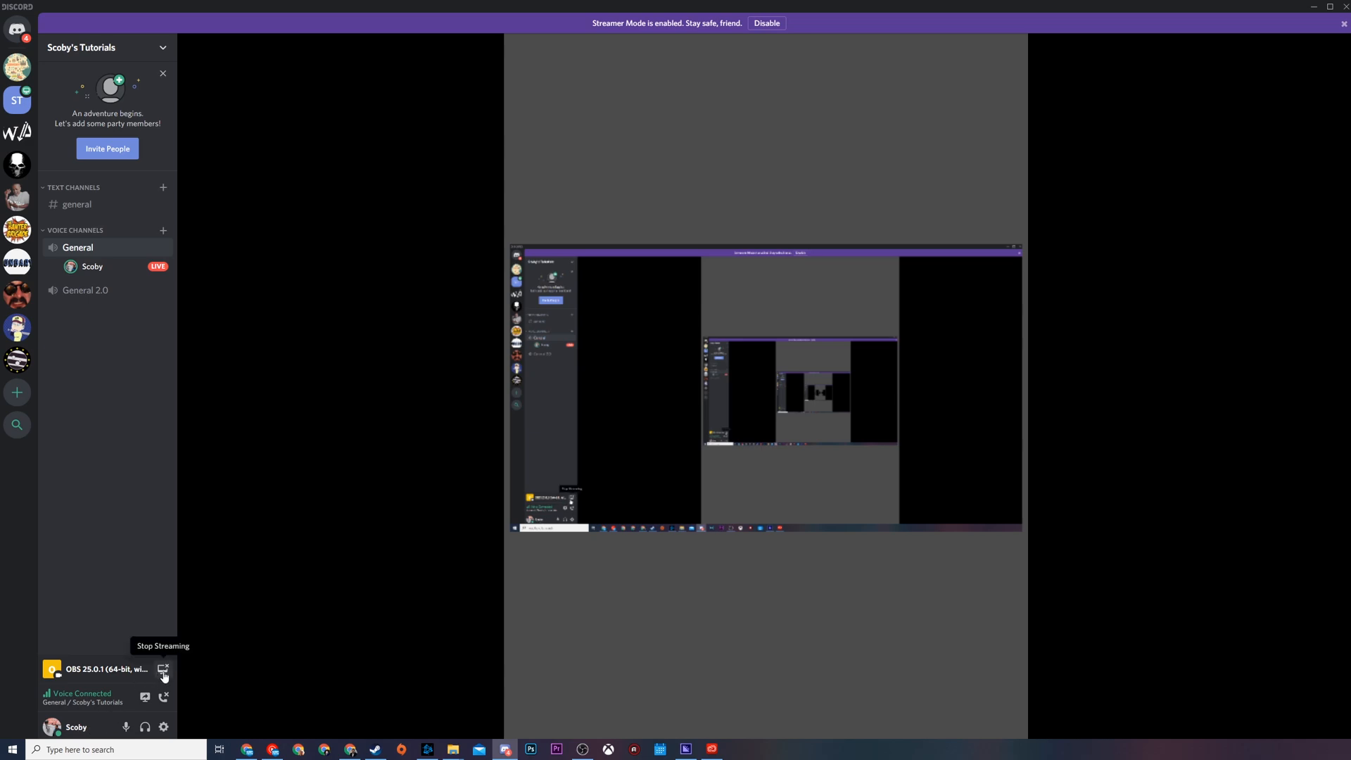